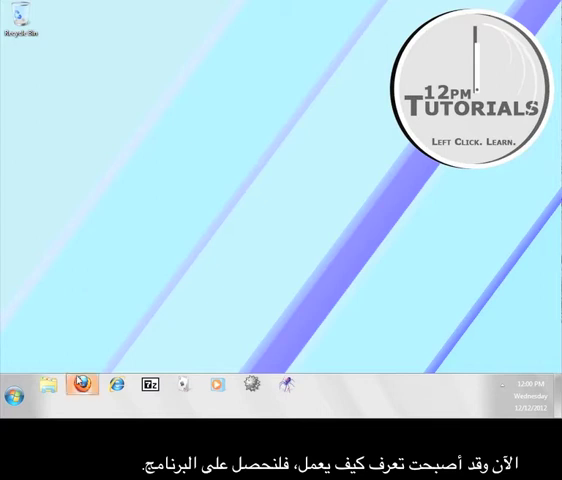
In Firefox, download GTunnel.zip from gardennetworks.org and save it to Downloads
{"action": "left_click", "coordinate": [79, 384]}
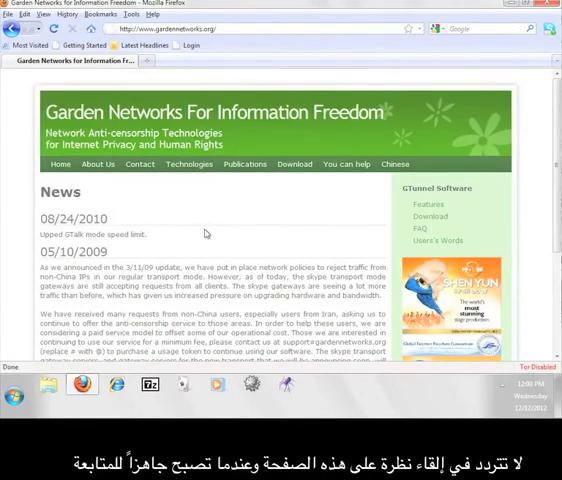
{"action": "left_click", "coordinate": [429, 216]}
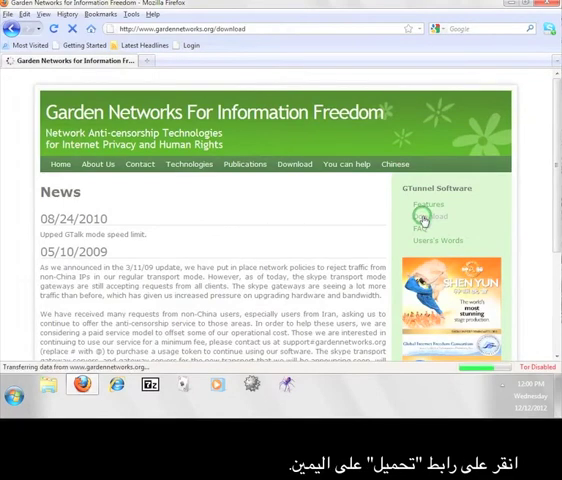
{"action": "left_click", "coordinate": [429, 215]}
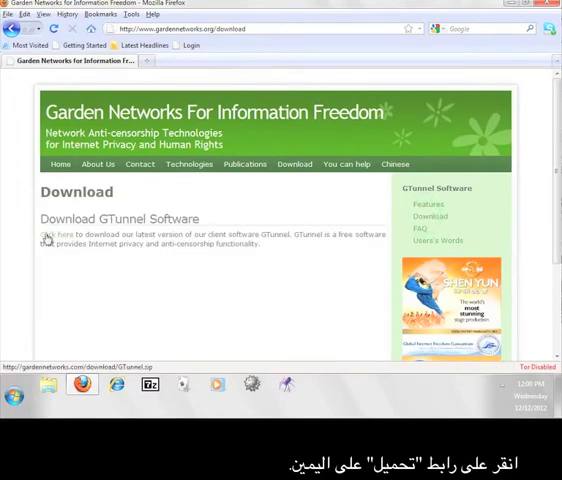
{"action": "left_click", "coordinate": [59, 234]}
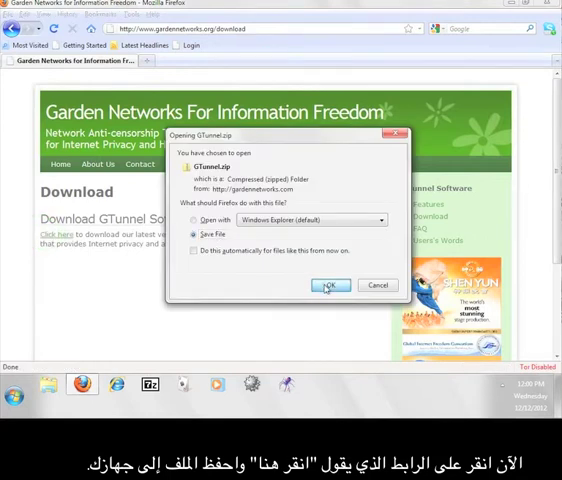
{"action": "left_click", "coordinate": [331, 285]}
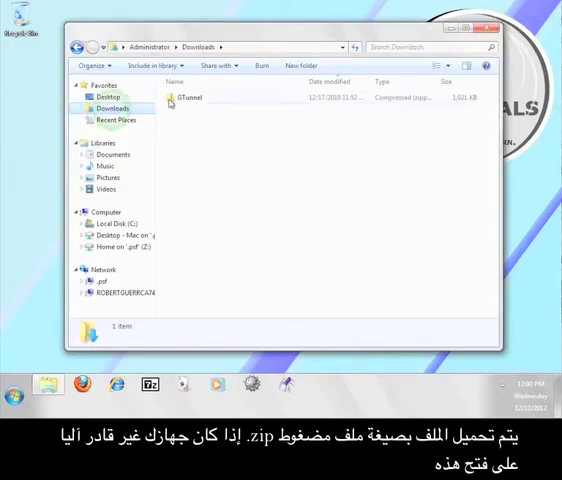
Extract GTunnel.zip in Downloads with 7-Zip and open the new GTunnel folder
{"action": "left_click", "coordinate": [190, 97]}
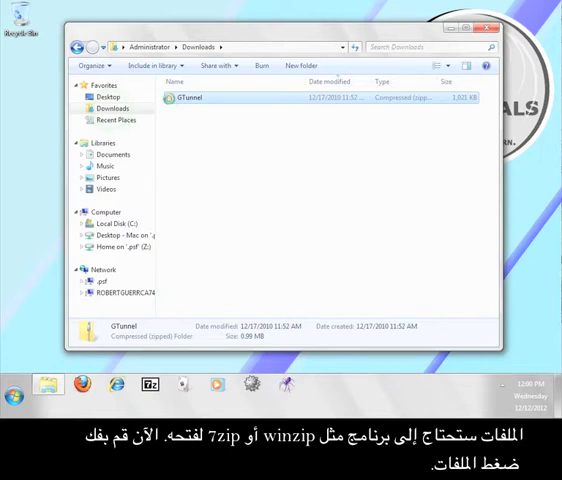
{"action": "right_click", "coordinate": [190, 98]}
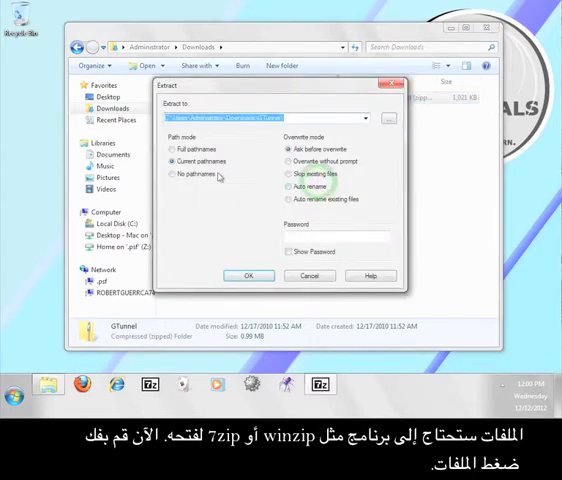
{"action": "left_click", "coordinate": [248, 275]}
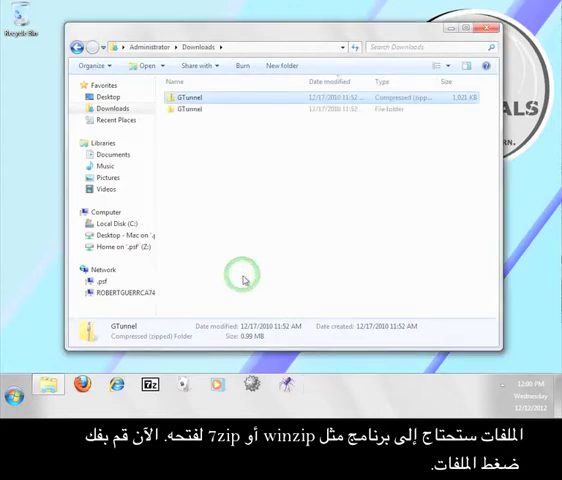
{"action": "left_click", "coordinate": [190, 97]}
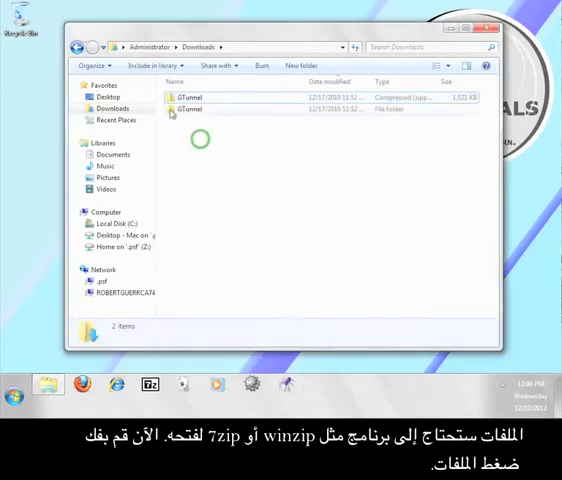
{"action": "double_click", "coordinate": [188, 97]}
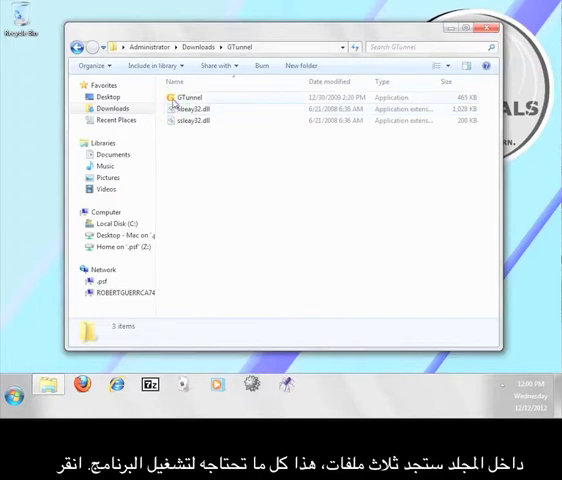
Launch GTunnel.exe and show the Settings menu with Standard, Skype, GTalk and Tor modes
{"action": "double_click", "coordinate": [188, 98]}
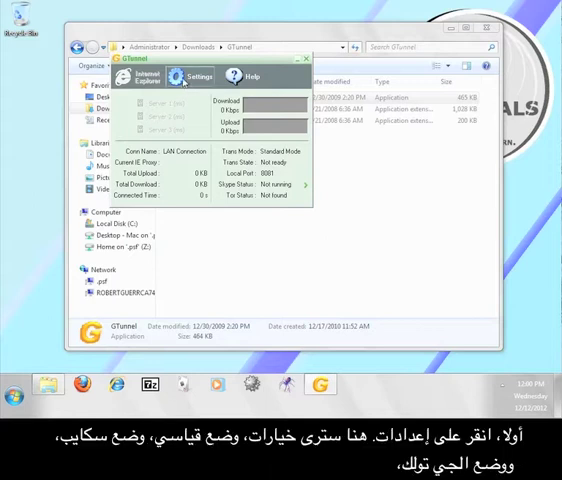
{"action": "left_click", "coordinate": [200, 76]}
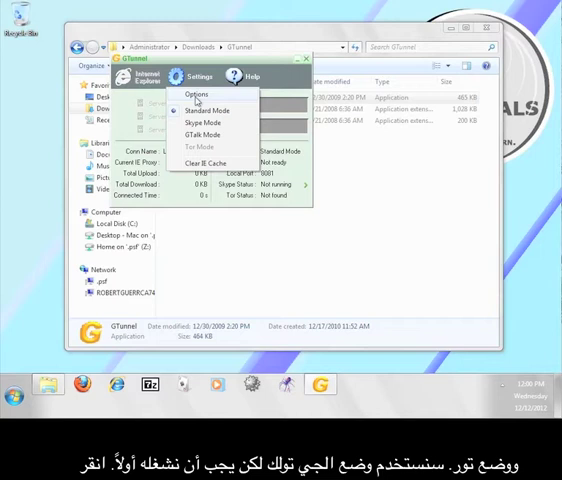
Enable clearing the Internet Explorer cache on exit, test the Google Talk login, and save the options
{"action": "left_click", "coordinate": [196, 94]}
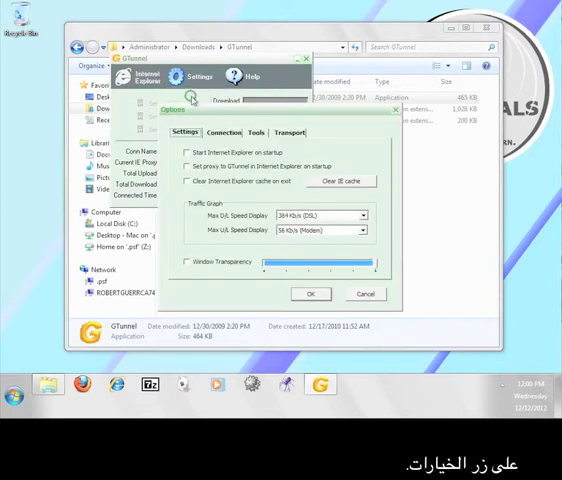
{"action": "mouse_move", "coordinate": [313, 162]}
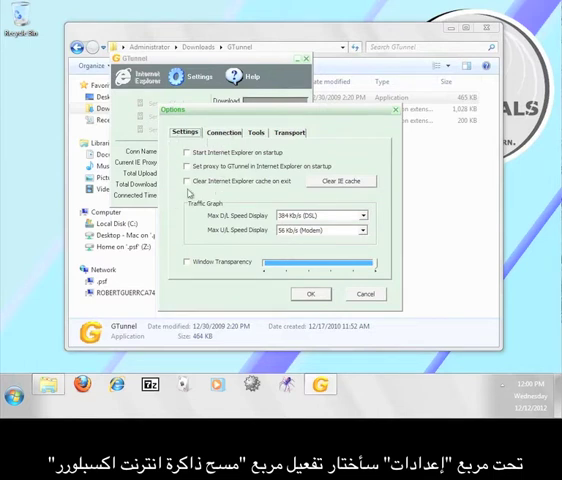
{"action": "left_click", "coordinate": [187, 181]}
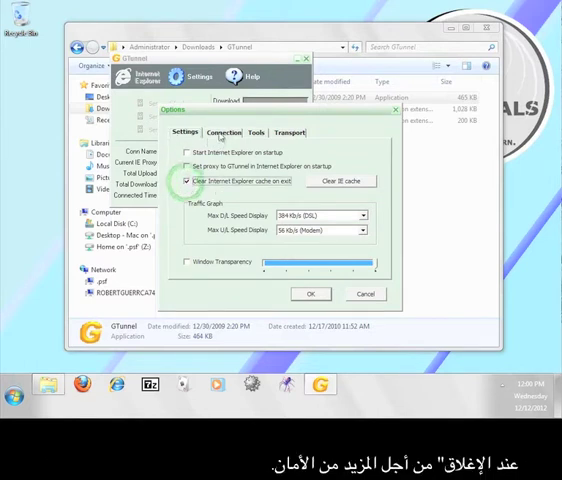
{"action": "left_click", "coordinate": [288, 132]}
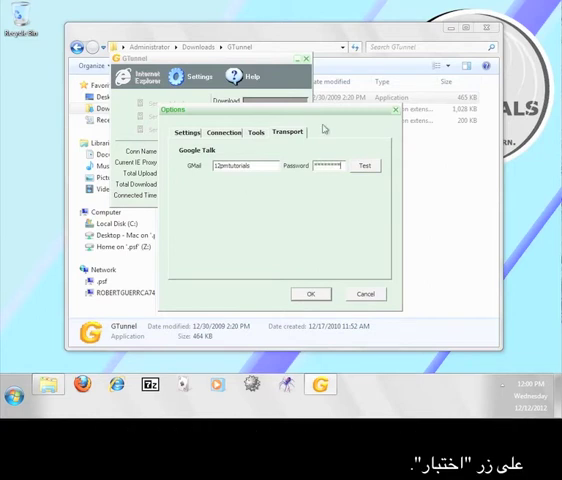
{"action": "left_click", "coordinate": [364, 165]}
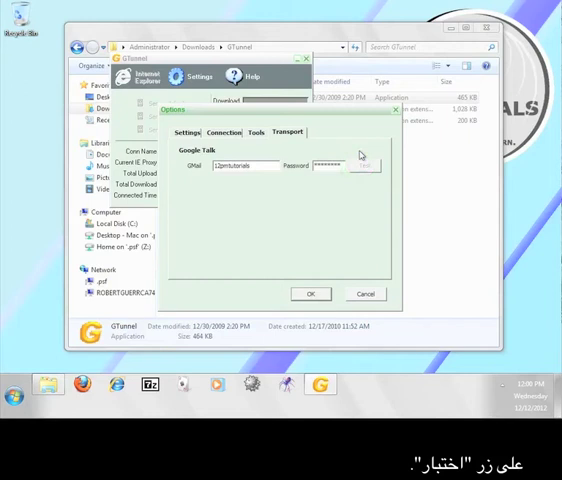
{"action": "left_click", "coordinate": [365, 165]}
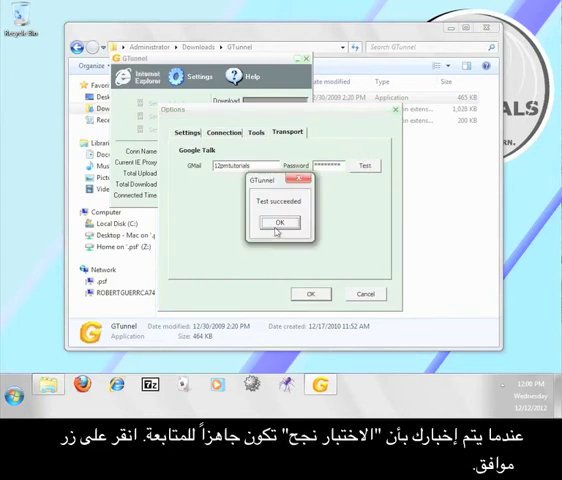
{"action": "left_click", "coordinate": [278, 222]}
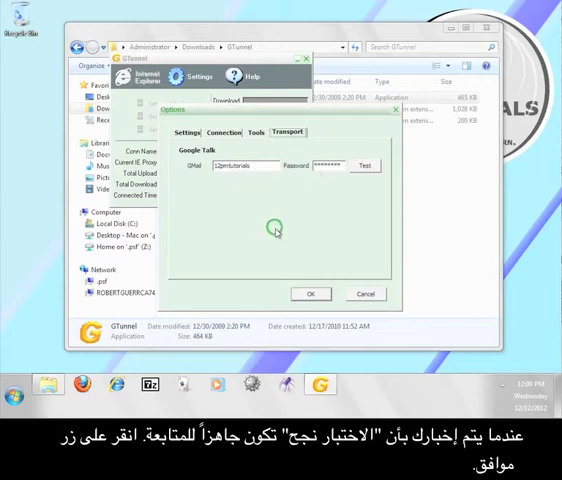
{"action": "left_click", "coordinate": [311, 293]}
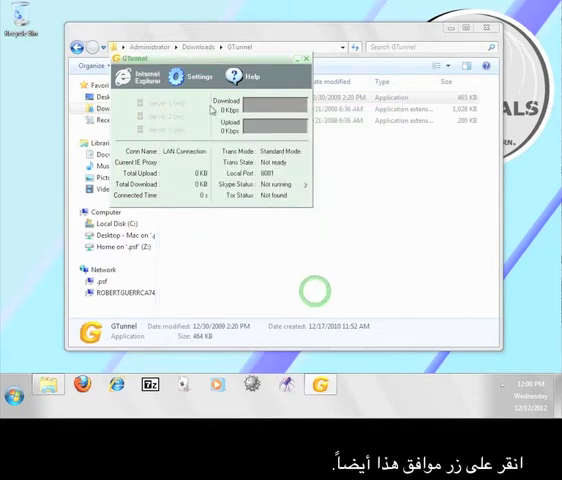
Switch GTunnel to GTalk Mode and agree to set Internet Explorer's proxy
{"action": "left_click", "coordinate": [200, 76]}
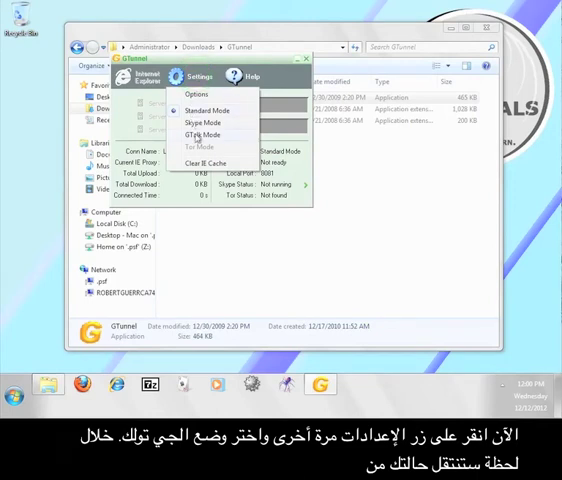
{"action": "left_click", "coordinate": [201, 135]}
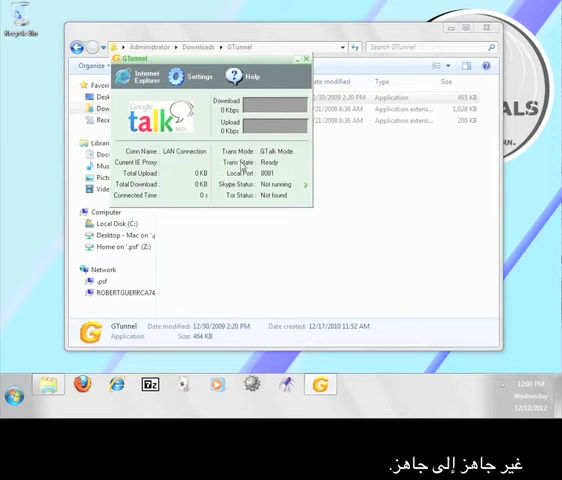
{"action": "mouse_move", "coordinate": [278, 167]}
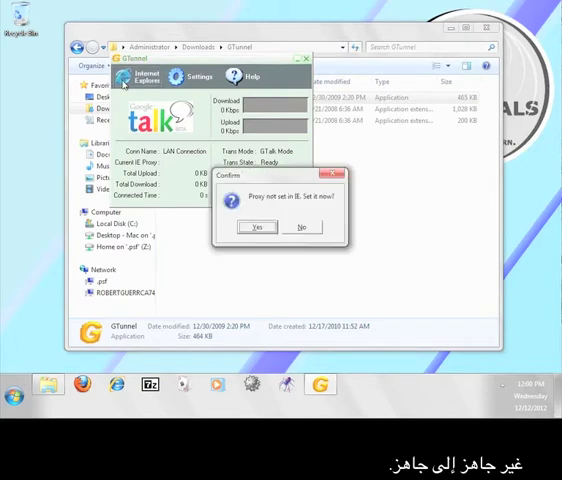
{"action": "mouse_move", "coordinate": [323, 211]}
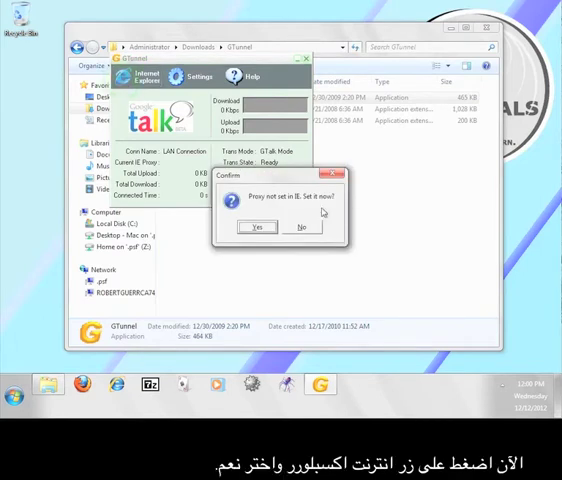
{"action": "left_click", "coordinate": [257, 227]}
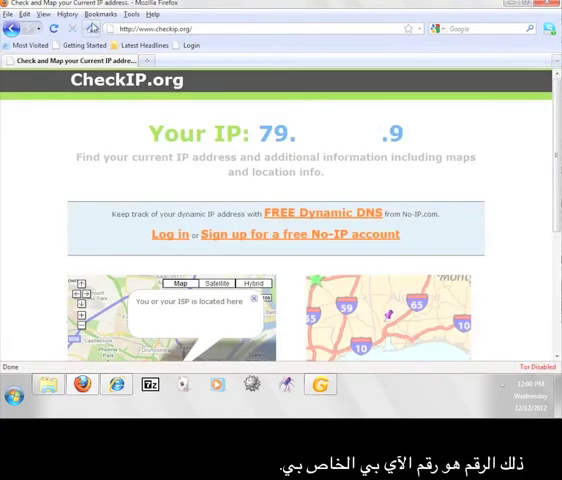
{"action": "mouse_move", "coordinate": [91, 135]}
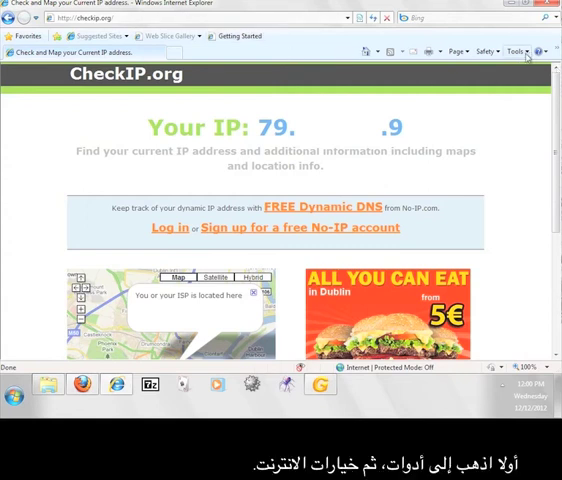
Set Internet Explorer's LAN proxy server to 127.0.0.1 on port 8081
{"action": "left_click", "coordinate": [517, 51]}
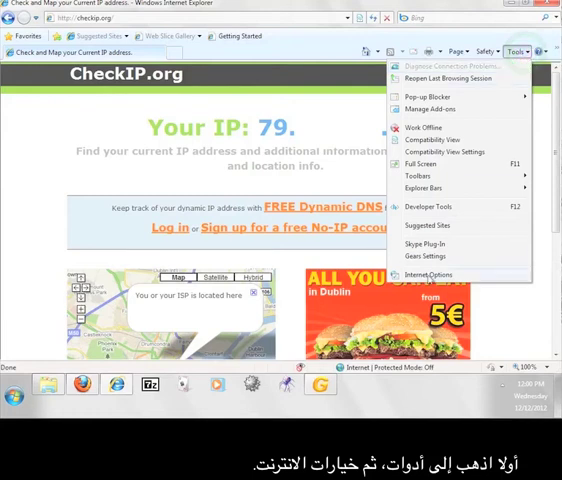
{"action": "left_click", "coordinate": [429, 274]}
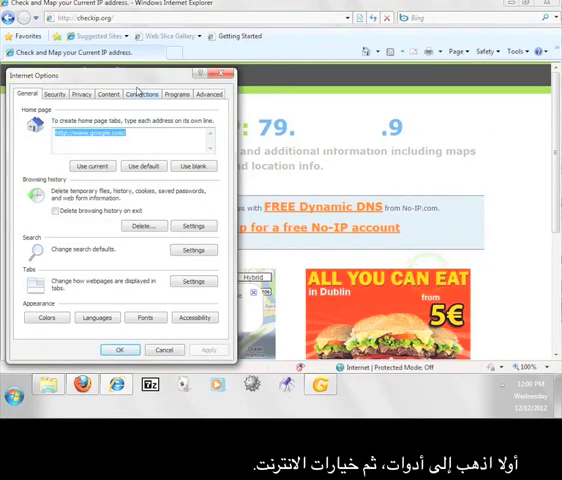
{"action": "left_click", "coordinate": [141, 93]}
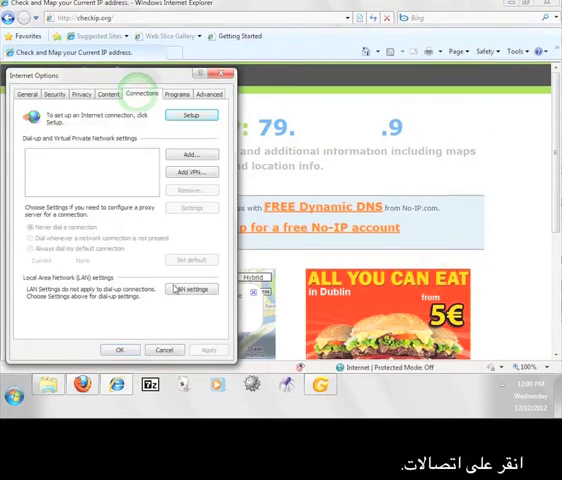
{"action": "left_click", "coordinate": [189, 289]}
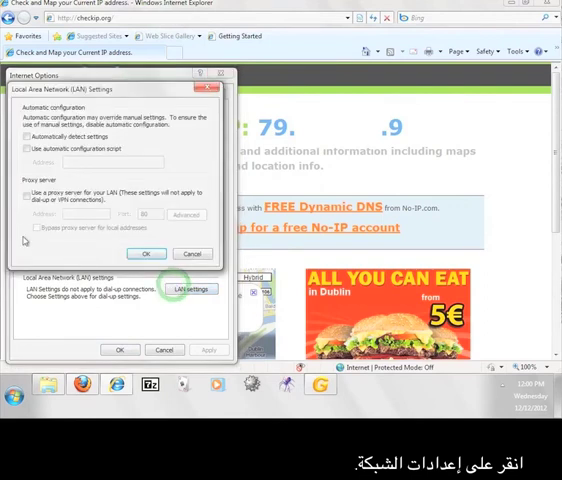
{"action": "left_click", "coordinate": [30, 195]}
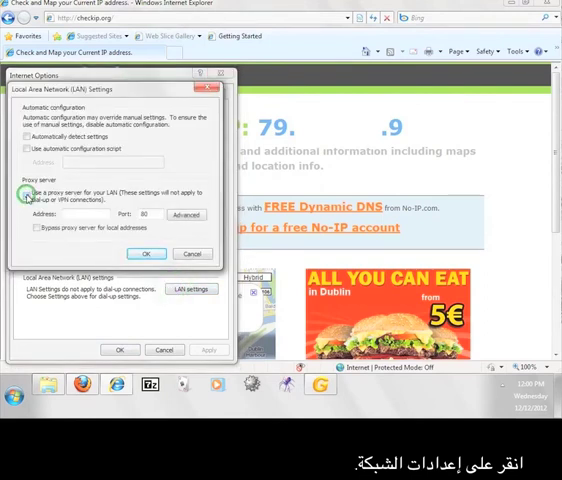
{"action": "left_click", "coordinate": [27, 196]}
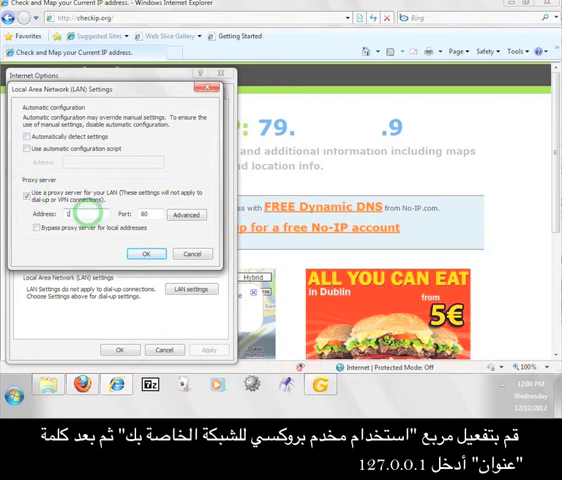
{"action": "type", "text": "127.0.0.1"}
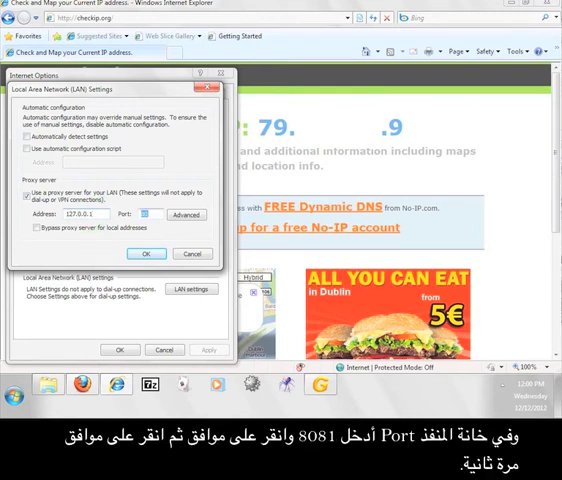
{"action": "type", "text": "8081"}
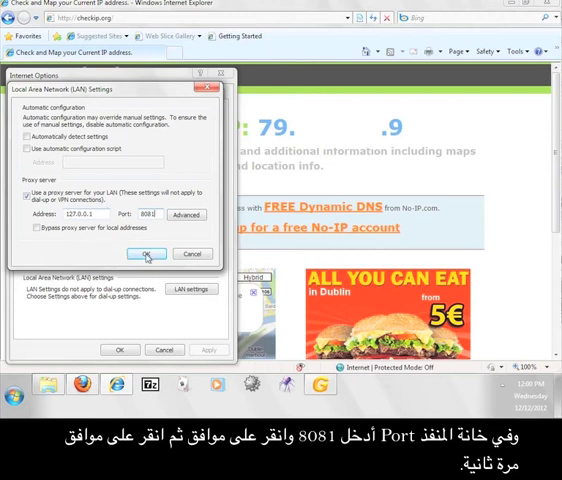
{"action": "left_click", "coordinate": [147, 253]}
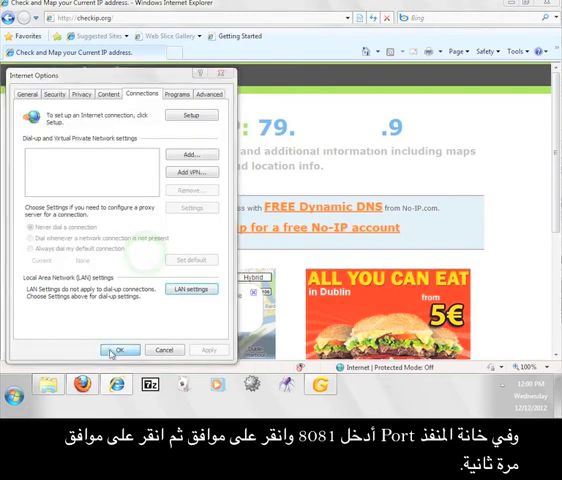
{"action": "left_click", "coordinate": [120, 349]}
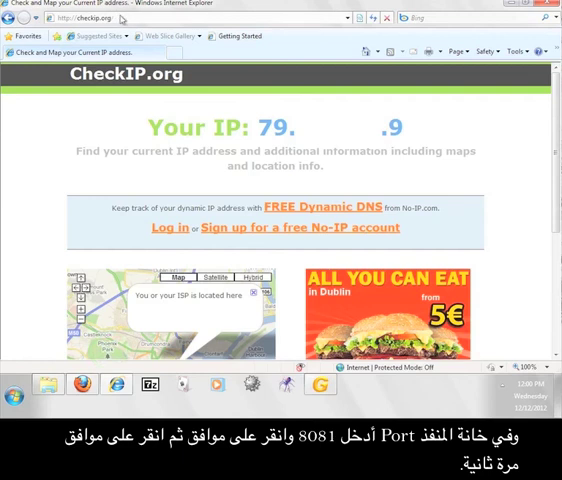
{"action": "left_click", "coordinate": [373, 18]}
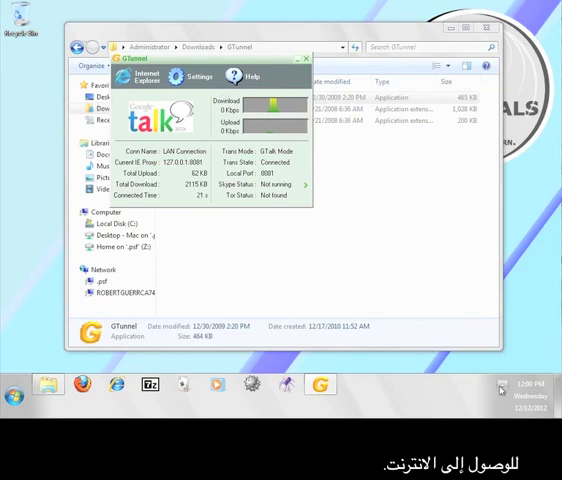
Reveal the hidden system tray icons to find GTunnel's green status icon
{"action": "left_click", "coordinate": [500, 391]}
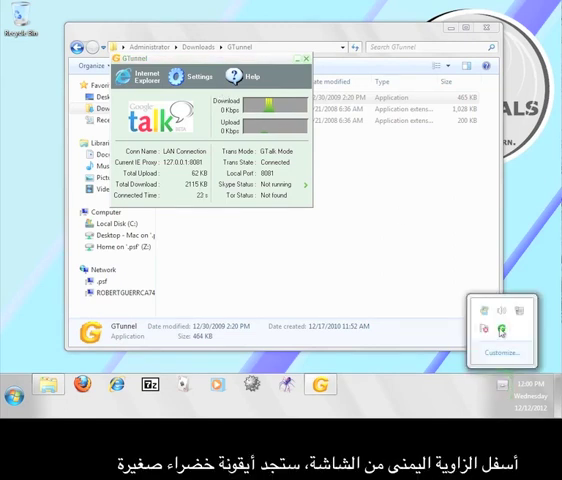